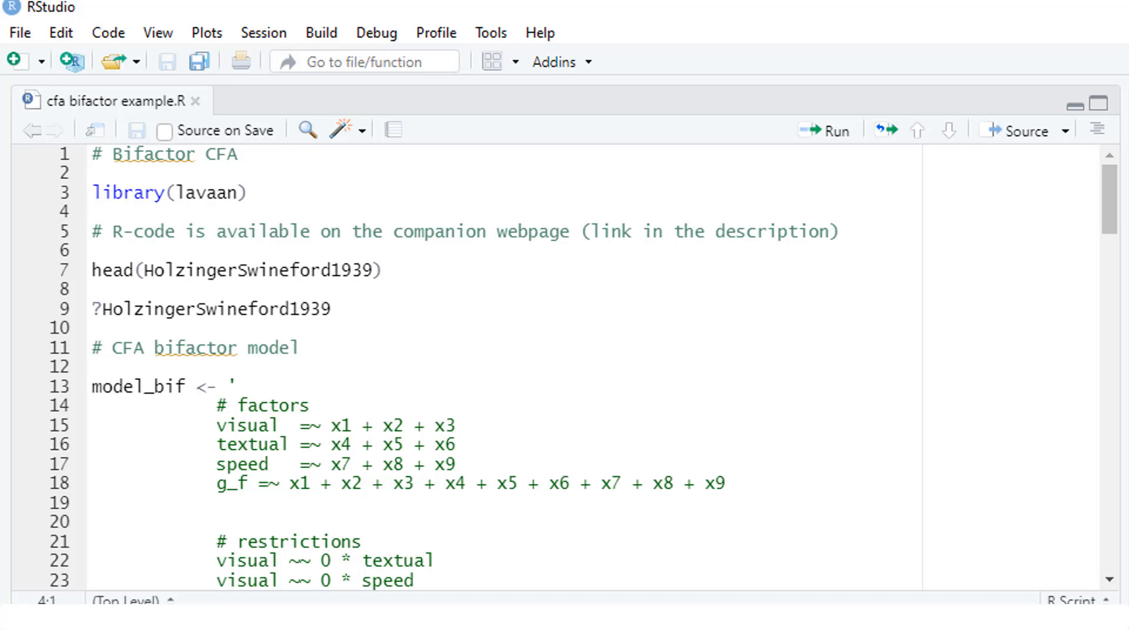
# Select the orthogonal model_bif2 bifactor model code in the script editor.
pyautogui.click(92, 211)
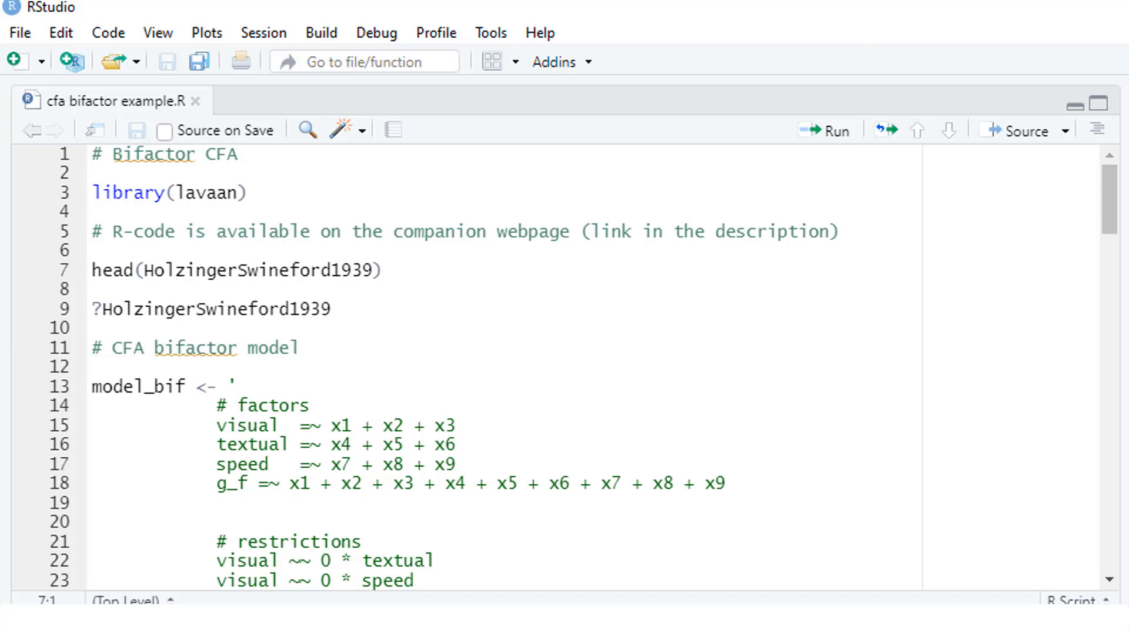
pyautogui.click(92, 270)
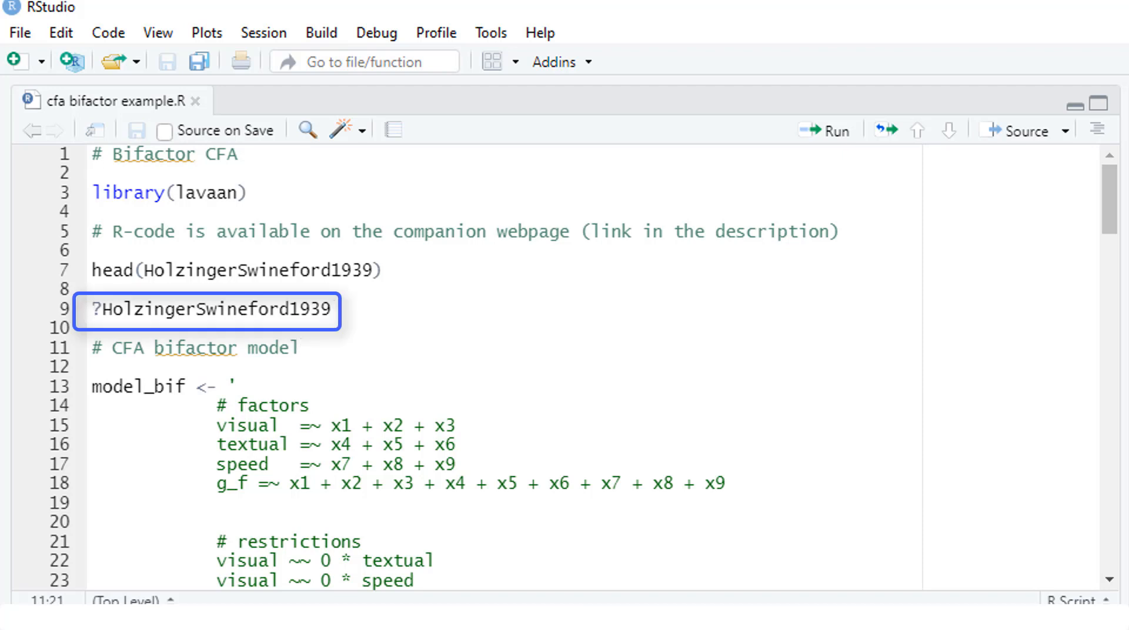
pyautogui.scroll(-3)
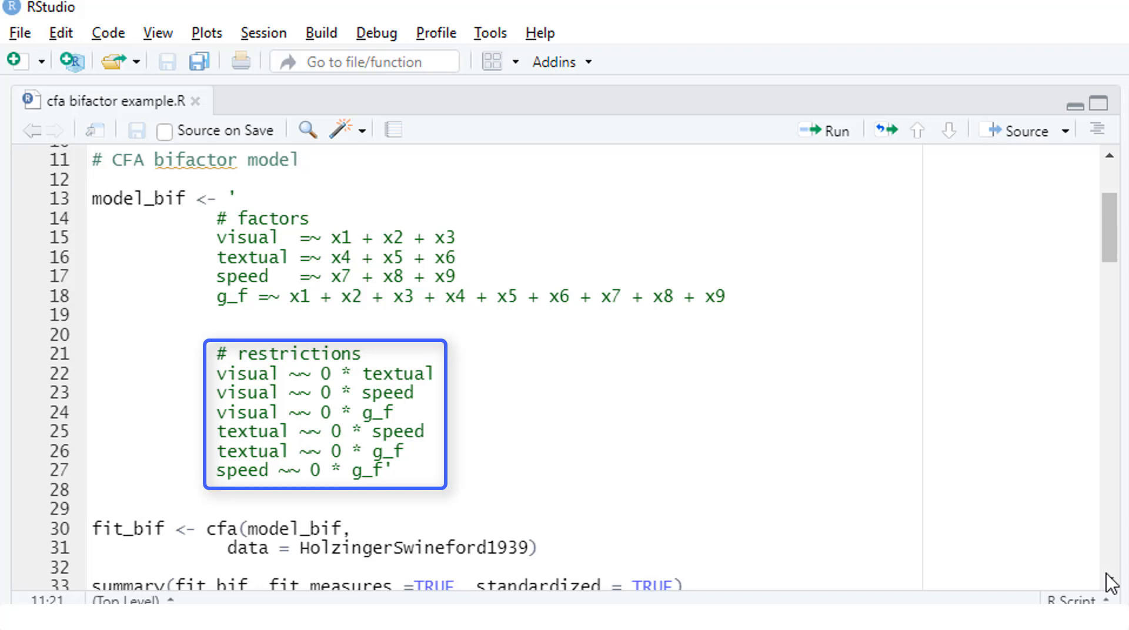
pyautogui.click(301, 160)
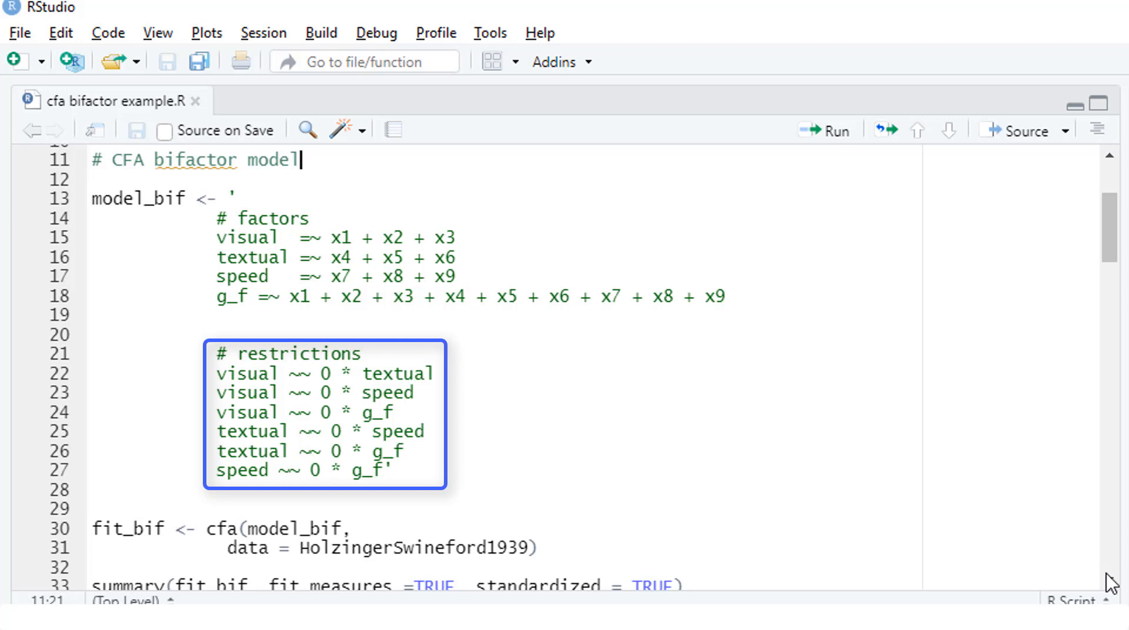
pyautogui.scroll(-3)
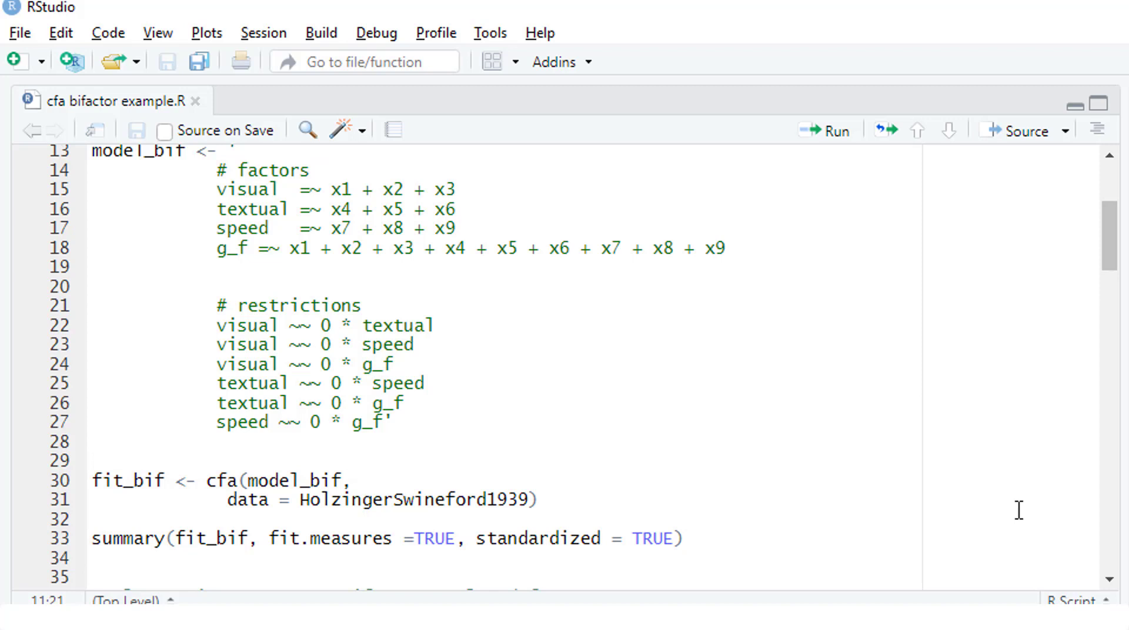
pyautogui.scroll(-3)
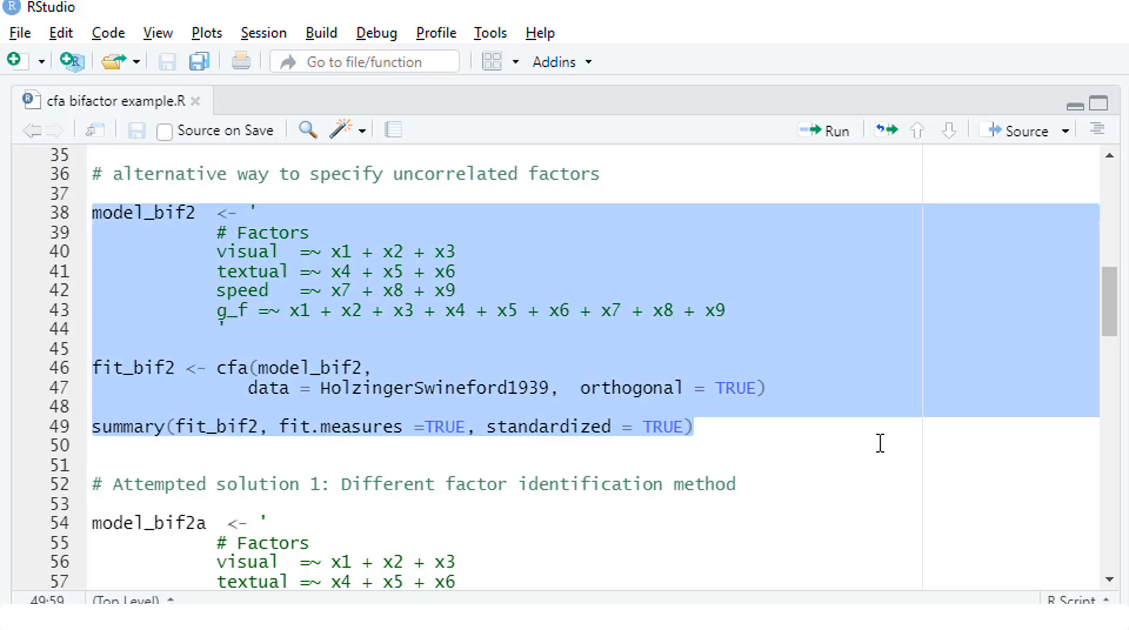
# Run model_bif2 and review its non-converged output with NA standard errors and a negative variance.
pyautogui.click(824, 131)
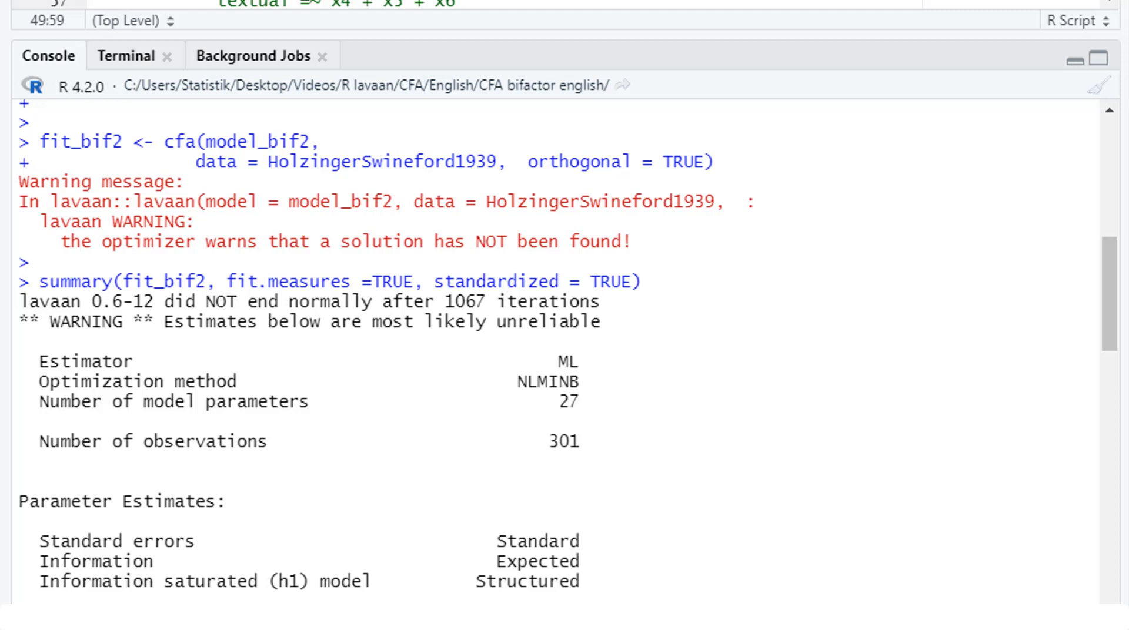
pyautogui.scroll(-3)
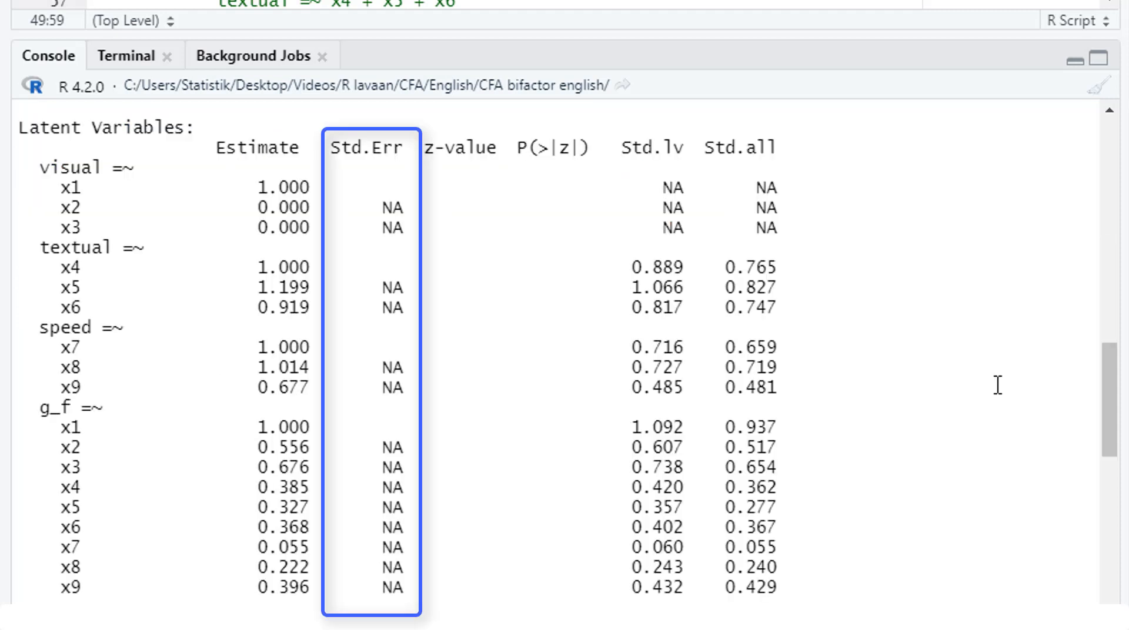
pyautogui.click(738, 148)
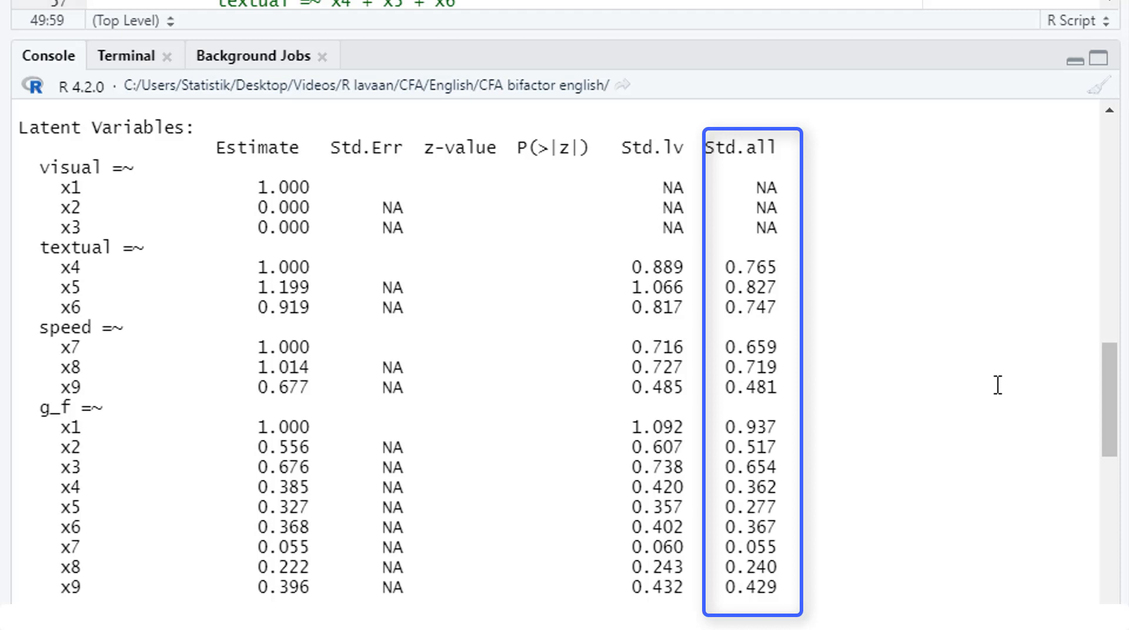
pyautogui.scroll(-3)
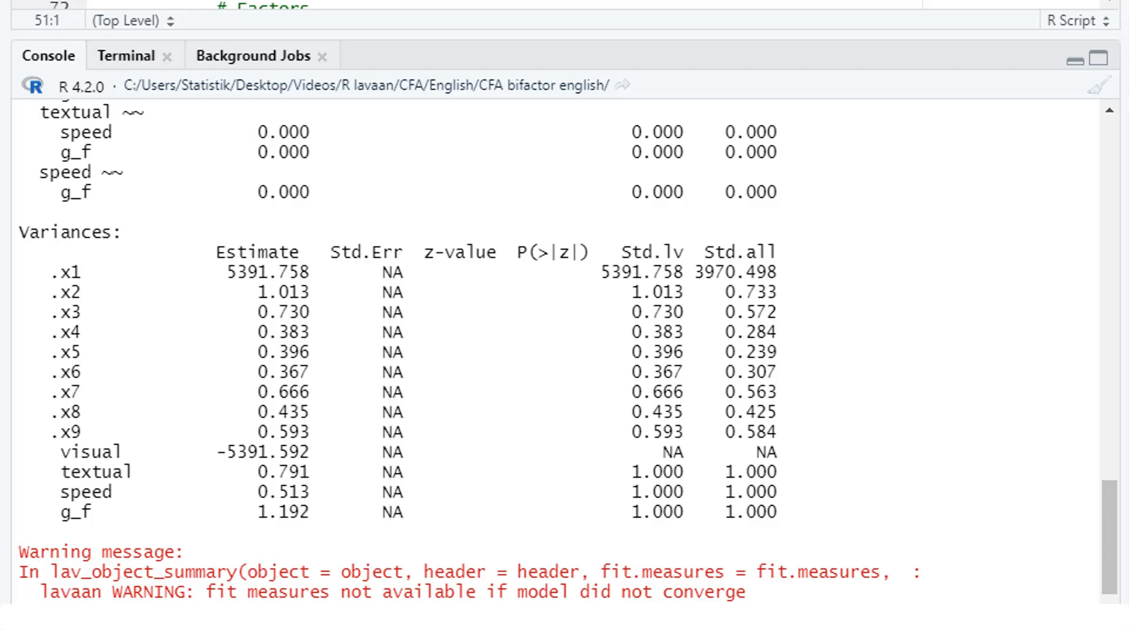
pyautogui.scroll(3)
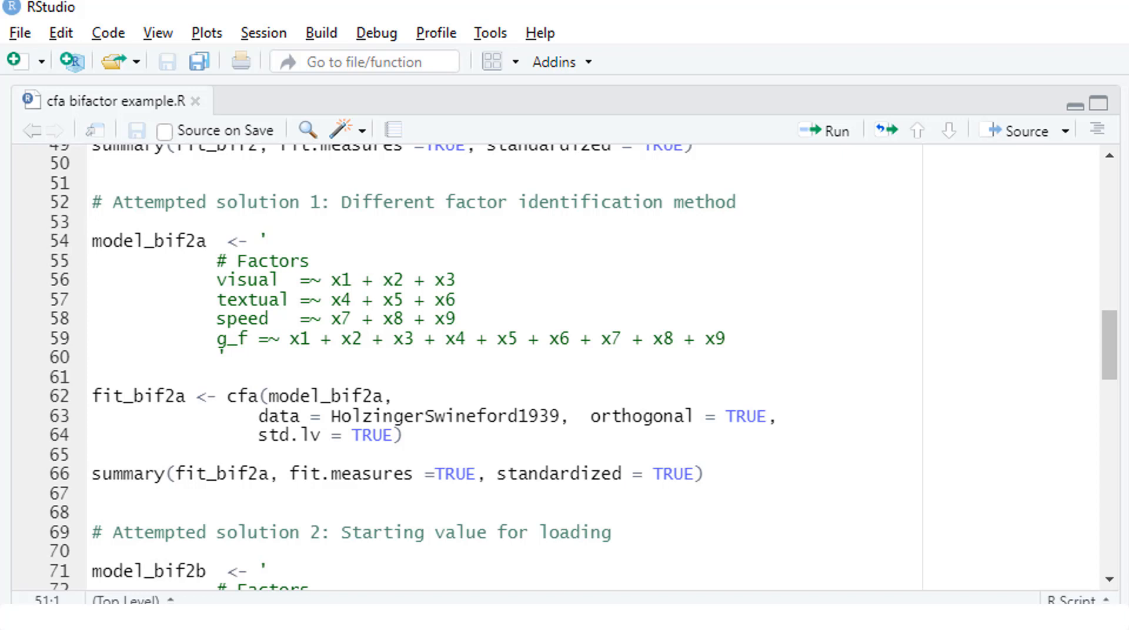
# Run the std.lv-identified model_bif2a, which converges in 70 iterations but keeps a negative x1 variance.
pyautogui.click(92, 182)
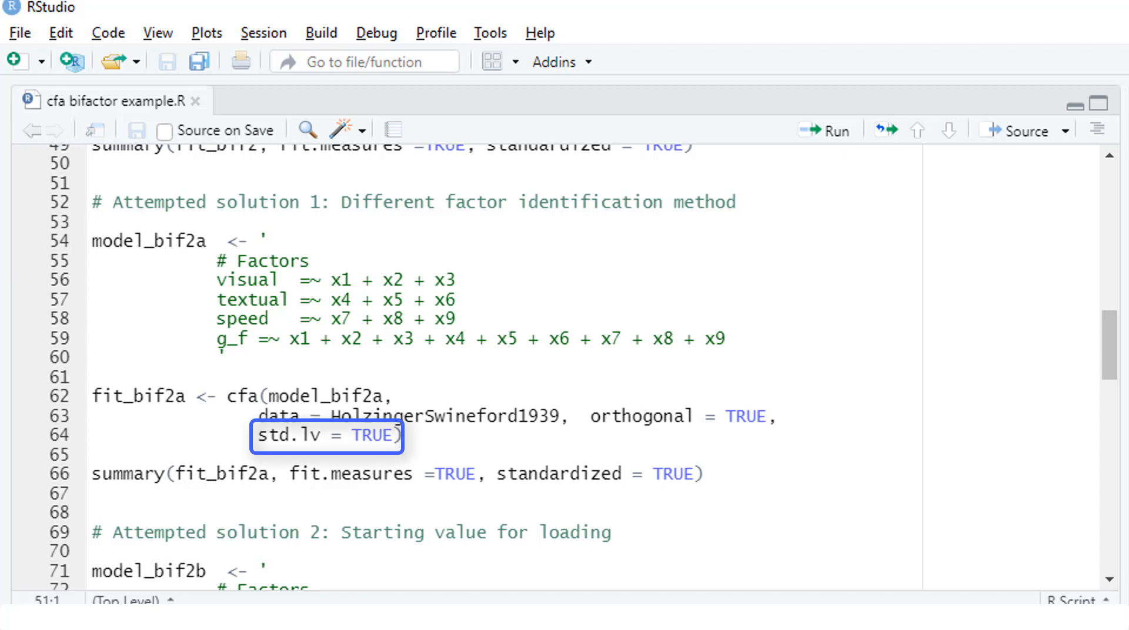
pyautogui.click(92, 182)
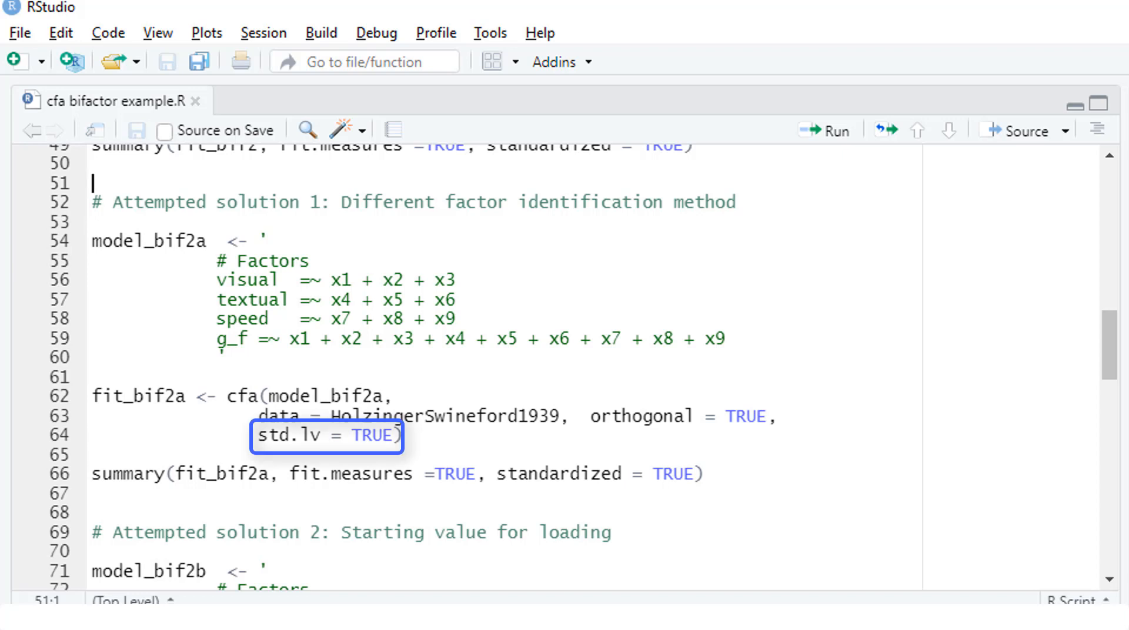
pyautogui.click(92, 241)
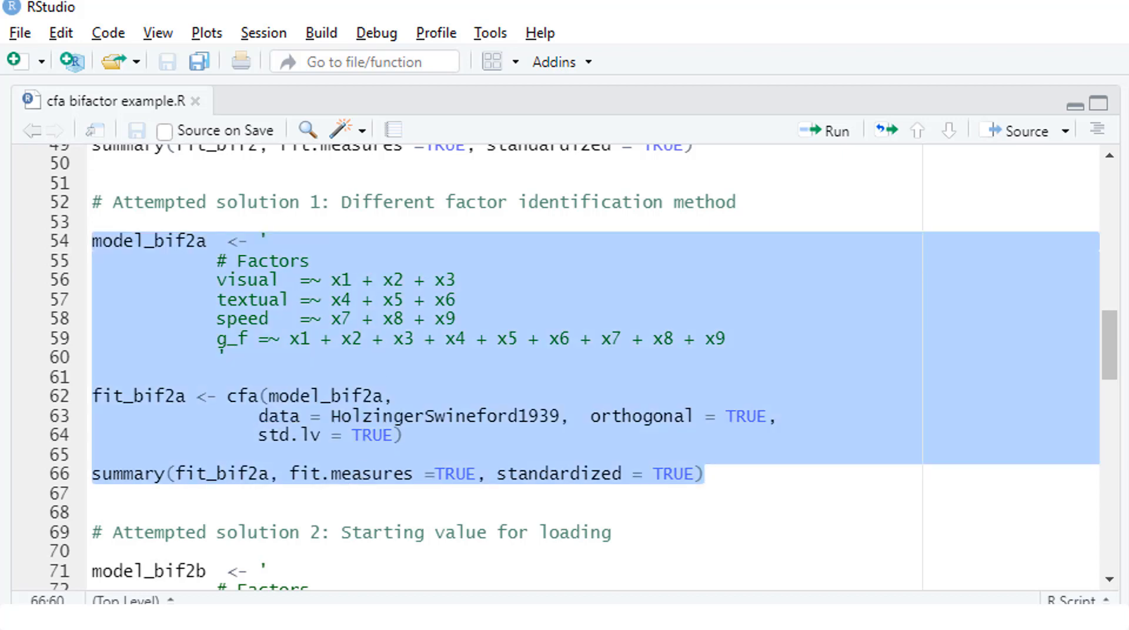
pyautogui.click(831, 130)
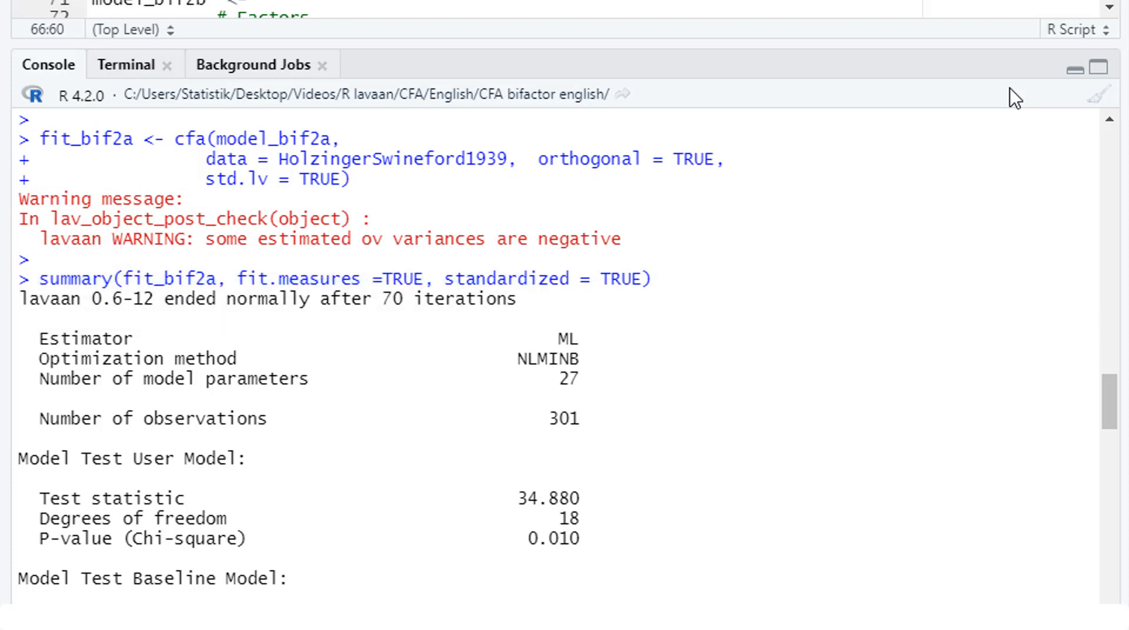
pyautogui.scroll(-3)
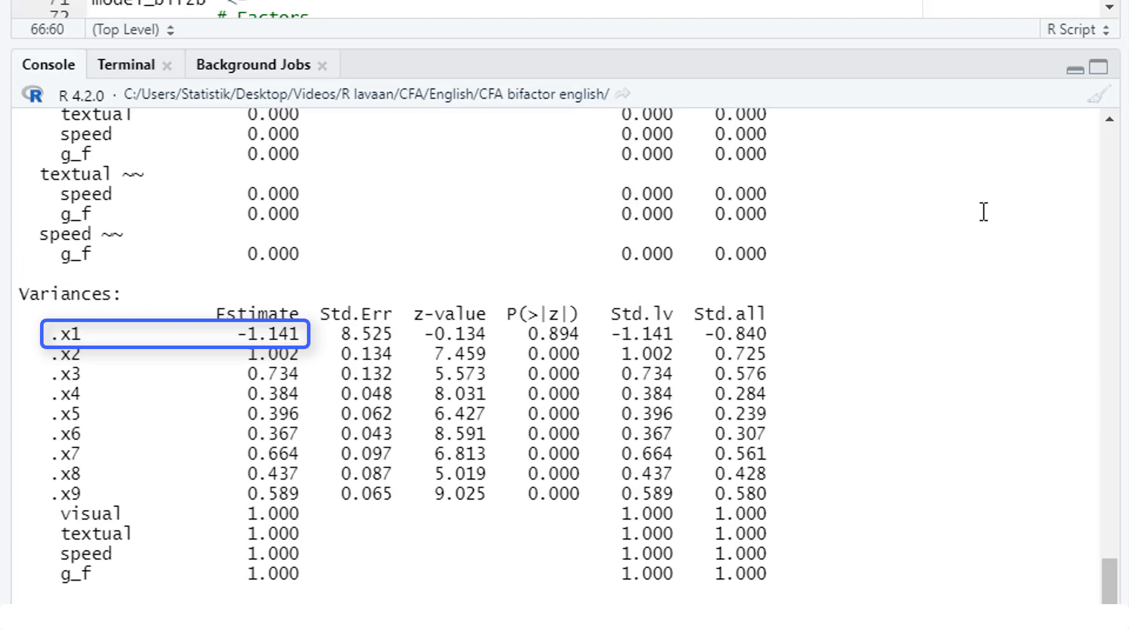
pyautogui.scroll(3)
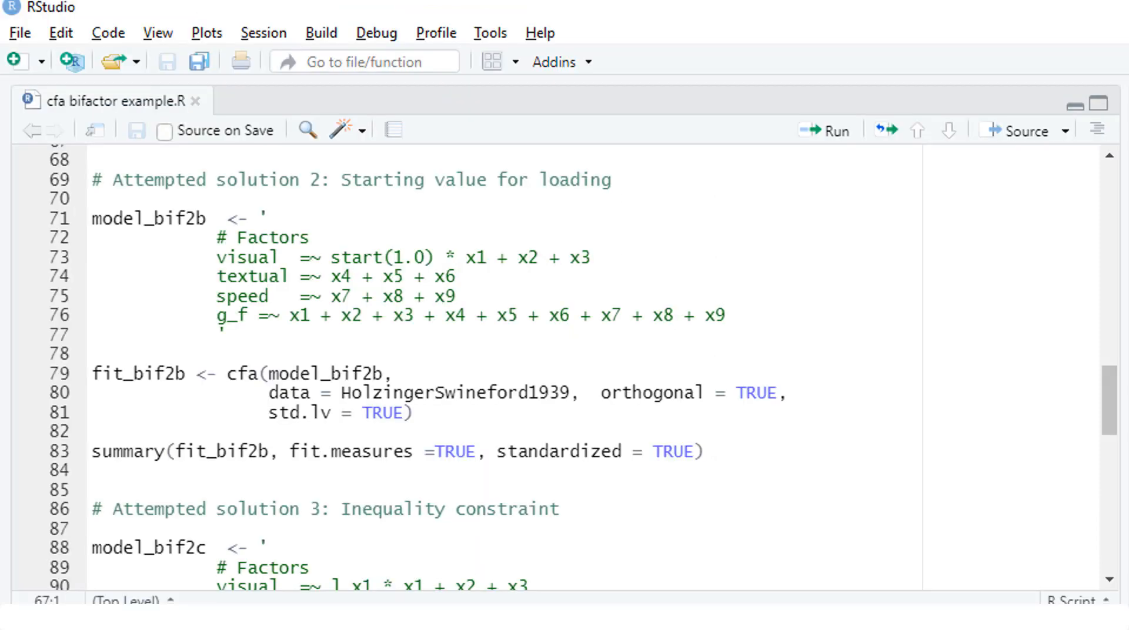
# Run model_bif2b with a 1.0 starting loading; it converges after 73 iterations but warns of negative variances.
pyautogui.doubleClick(408, 257)
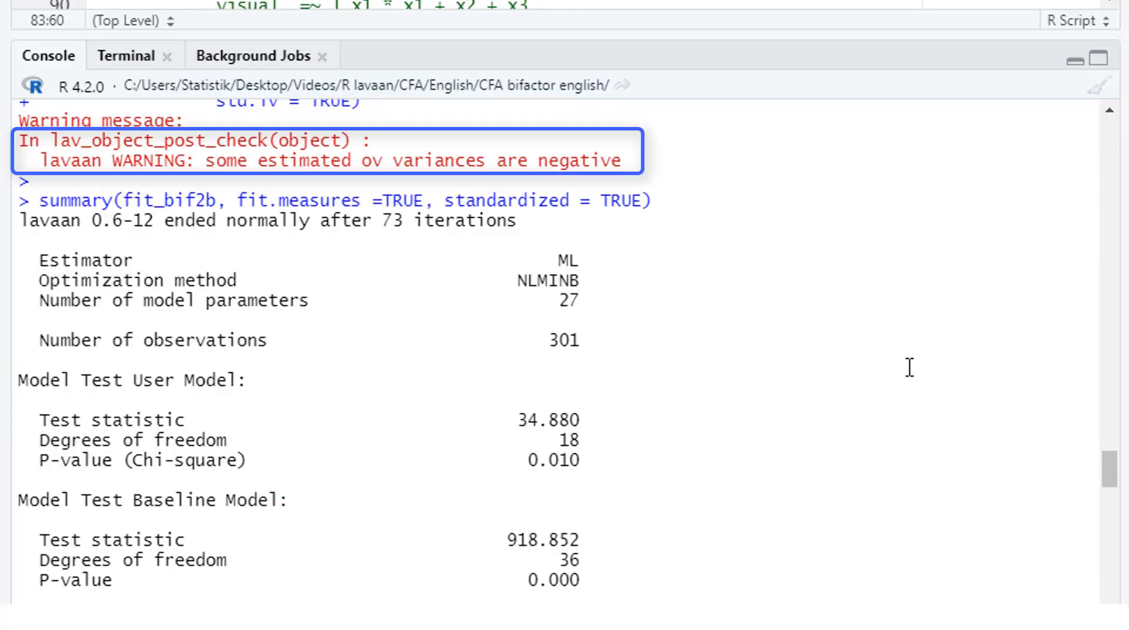
pyautogui.scroll(-3)
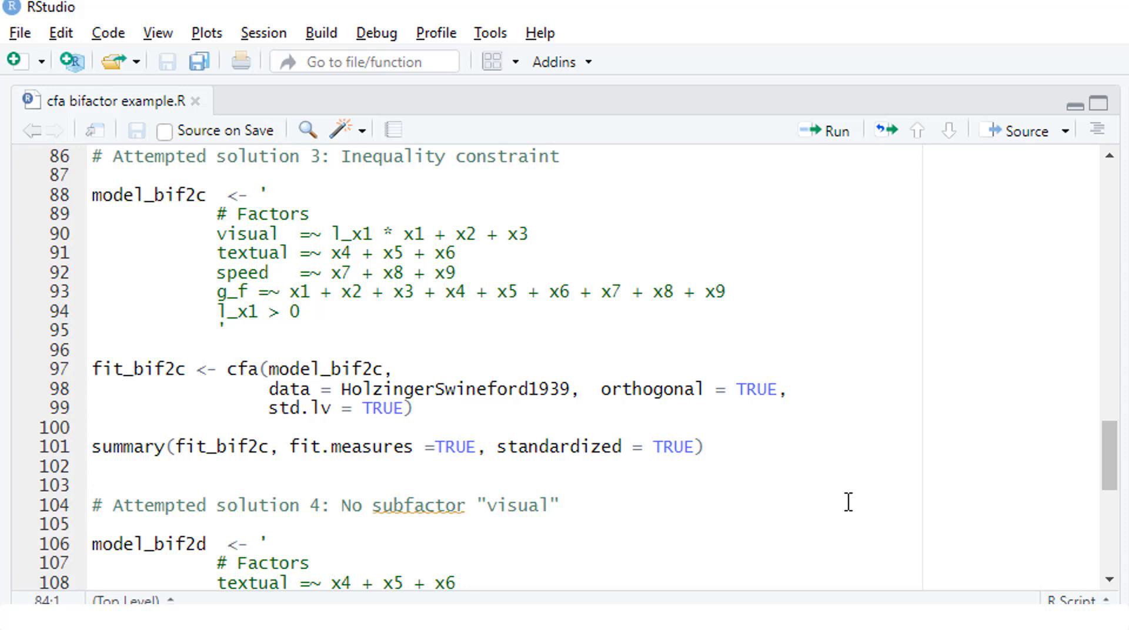
# Run inequality-constrained model_bif2c and find a negative x3 residual variance (-0.219).
pyautogui.doubleClick(352, 233)
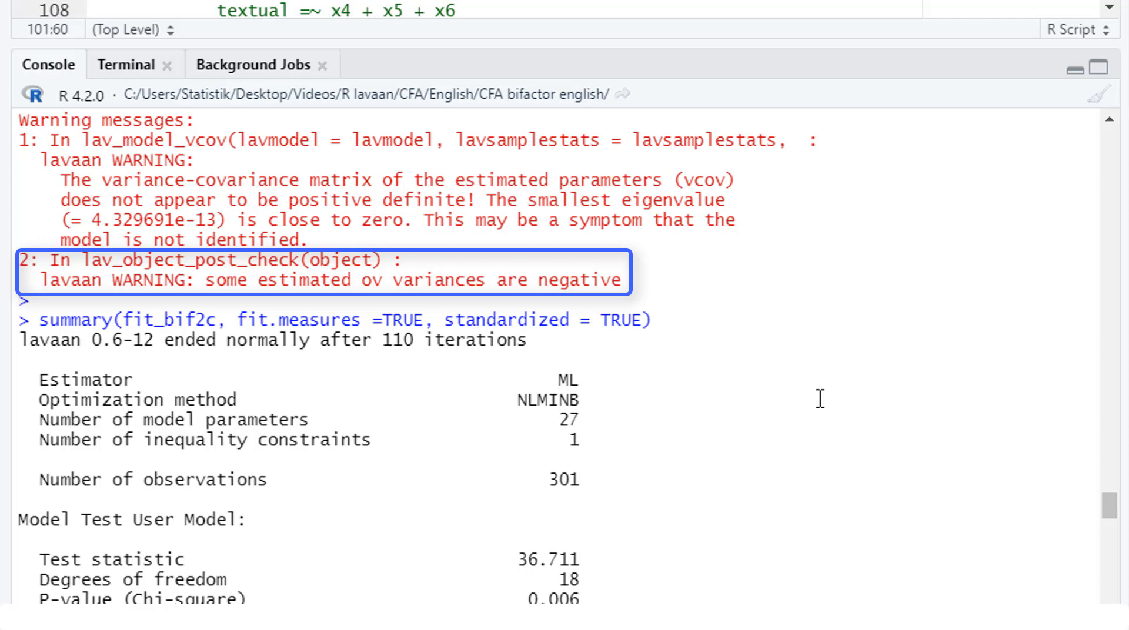
pyautogui.scroll(-3)
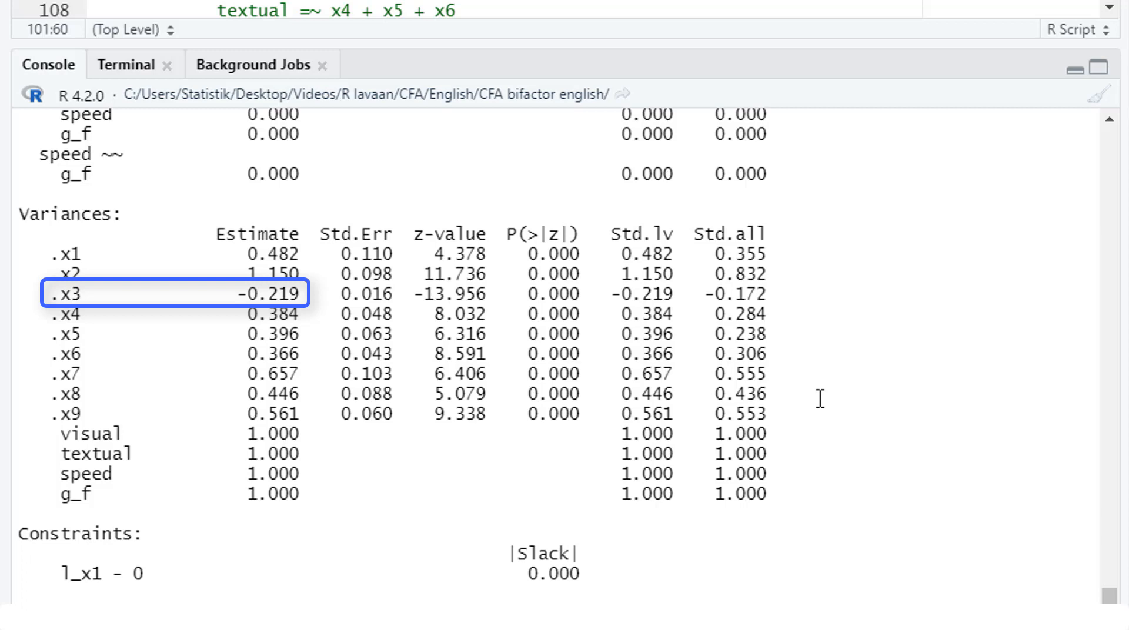
pyautogui.scroll(3)
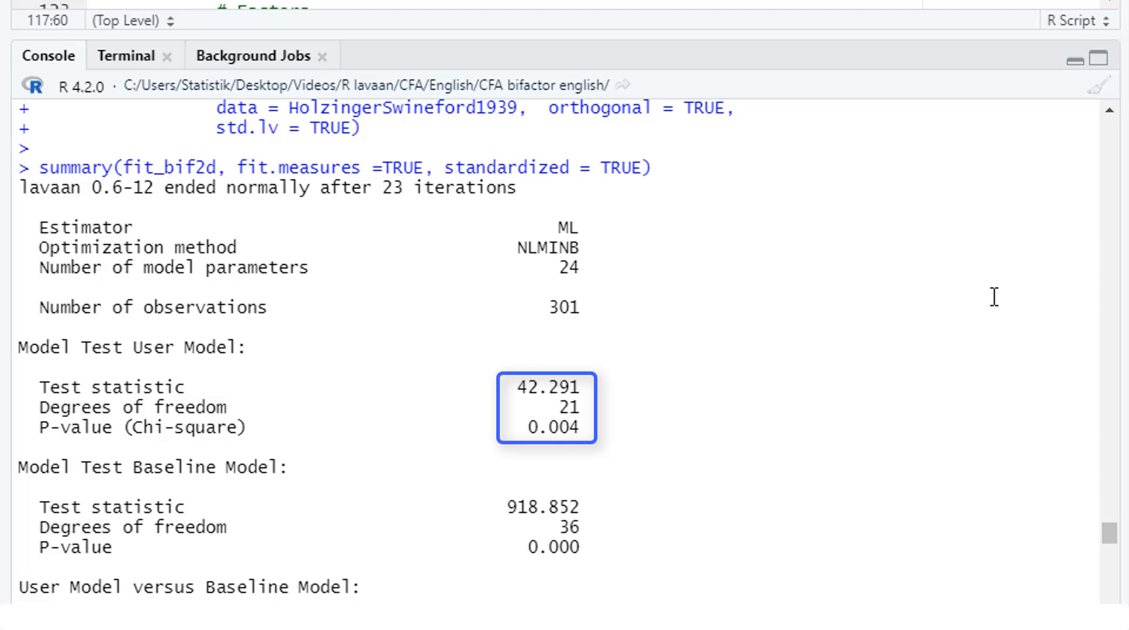
# Review model_bif2d fit measures: chi-square 42.291 on 21 df, CFI 0.976, RMSEA 0.058.
pyautogui.scroll(-3)
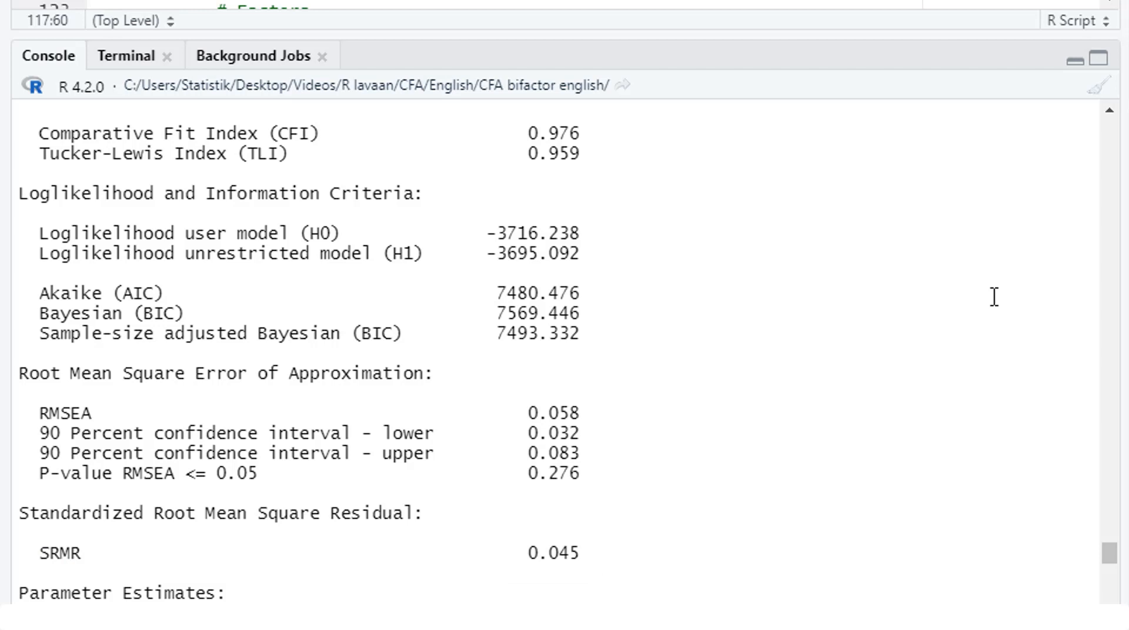
pyautogui.scroll(-3)
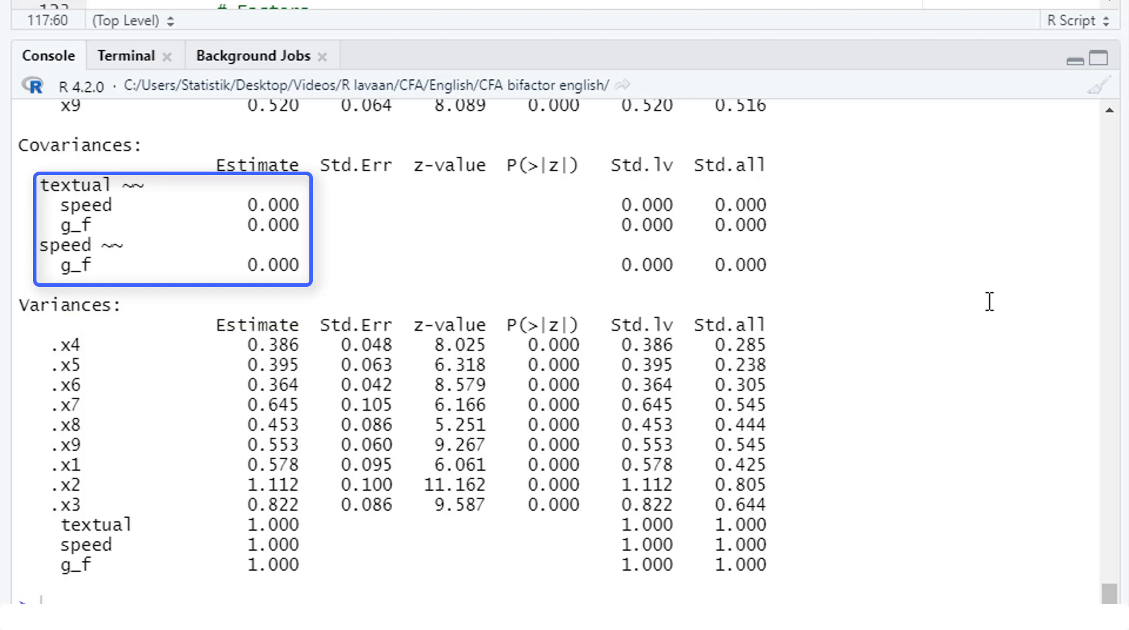
pyautogui.scroll(3)
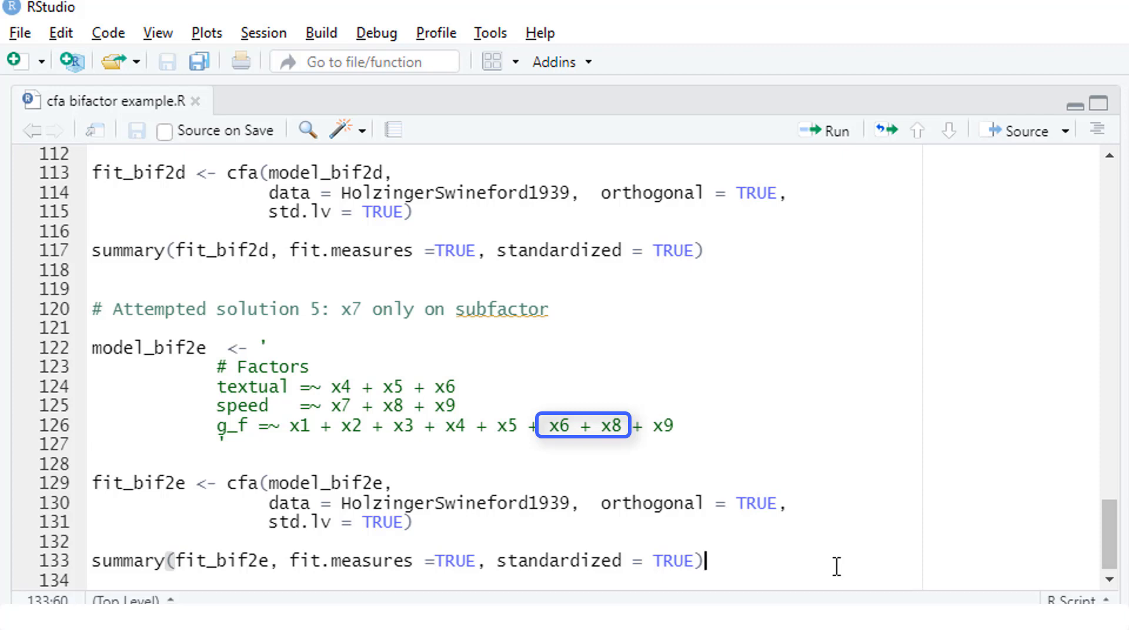
# Run model_bif2e with x7 on speed only; chi-square 44.289 on 22 df, all residual variances positive.
pyautogui.click(823, 130)
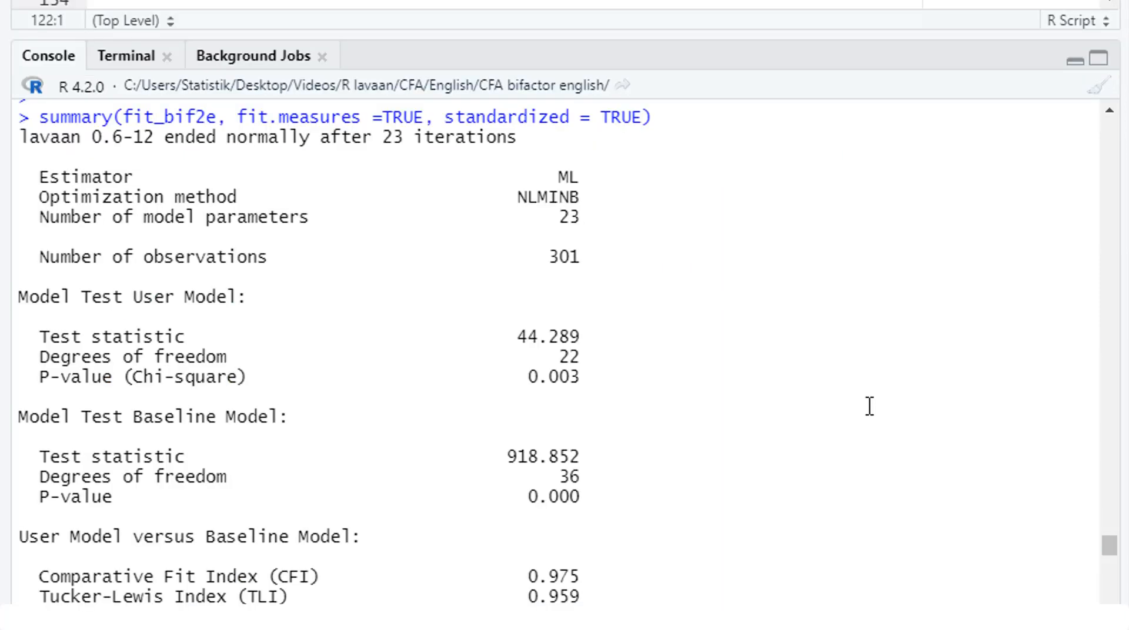
pyautogui.scroll(-3)
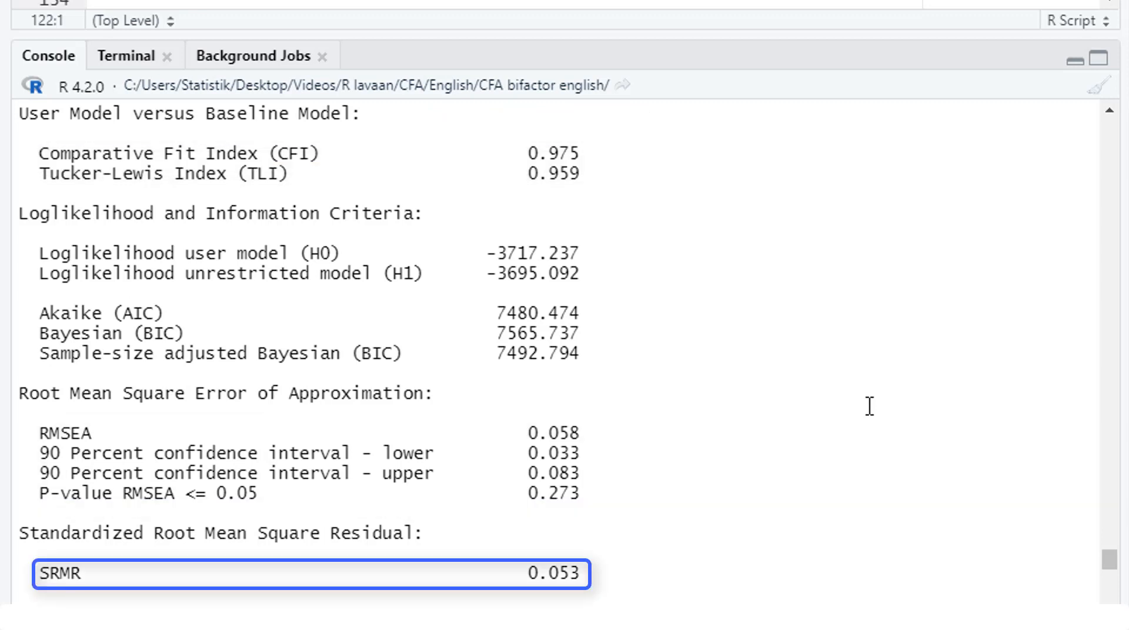
pyautogui.scroll(-3)
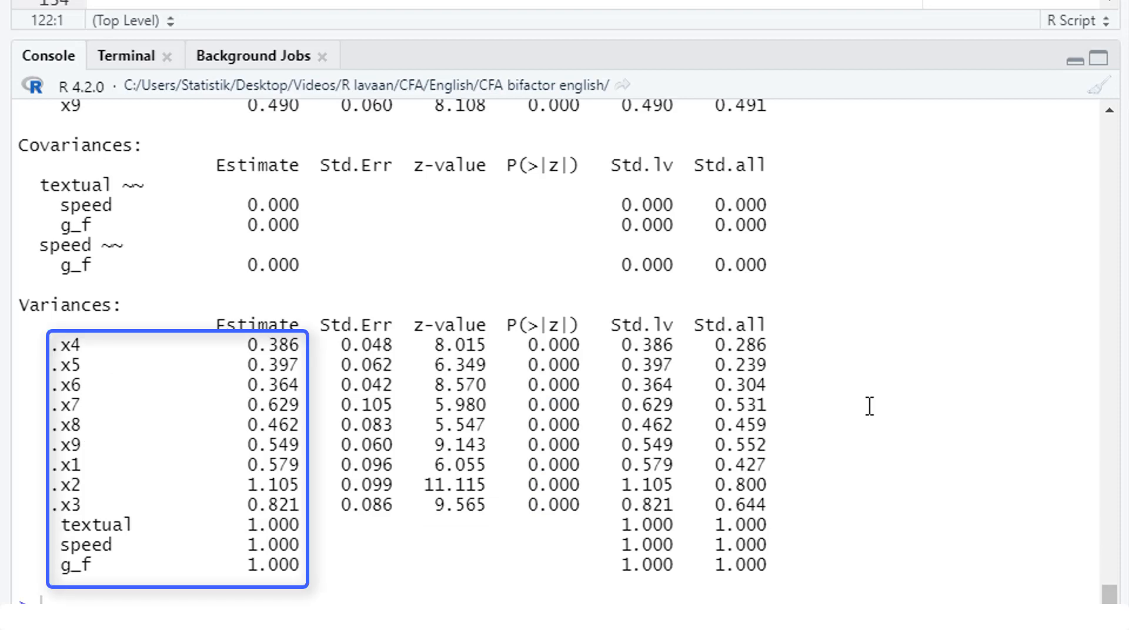
pyautogui.scroll(3)
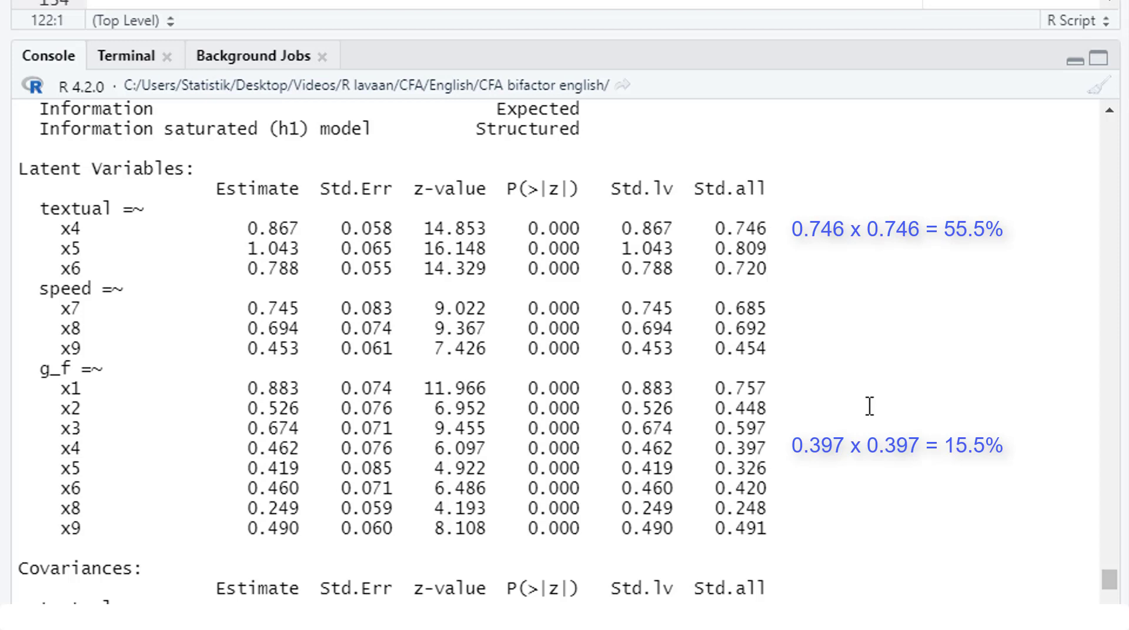
pyautogui.scroll(-3)
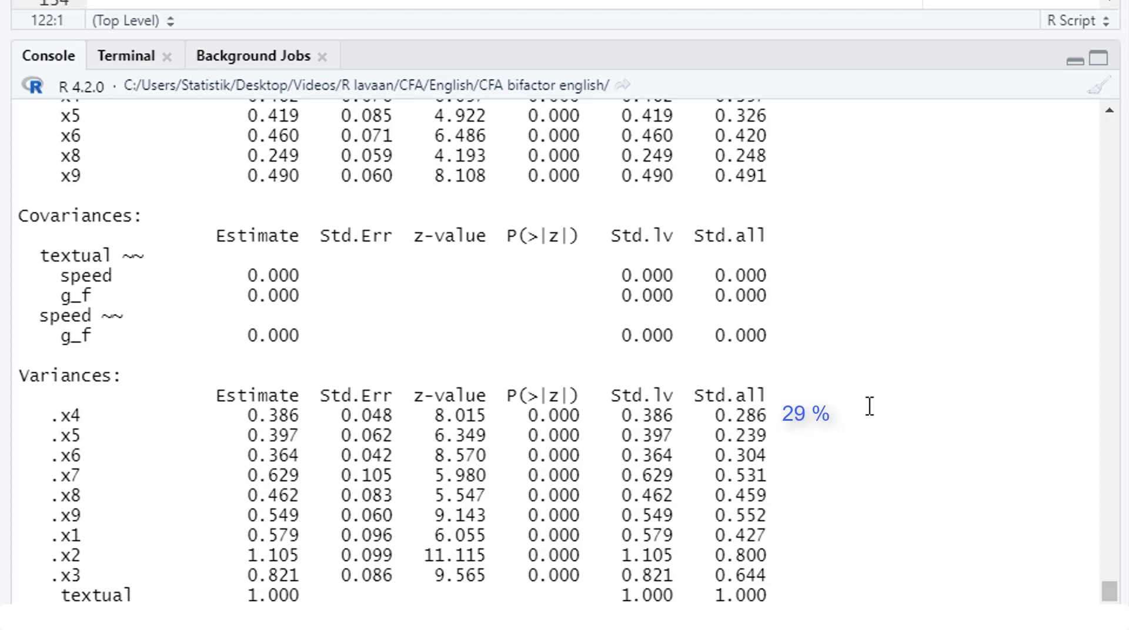
pyautogui.scroll(3)
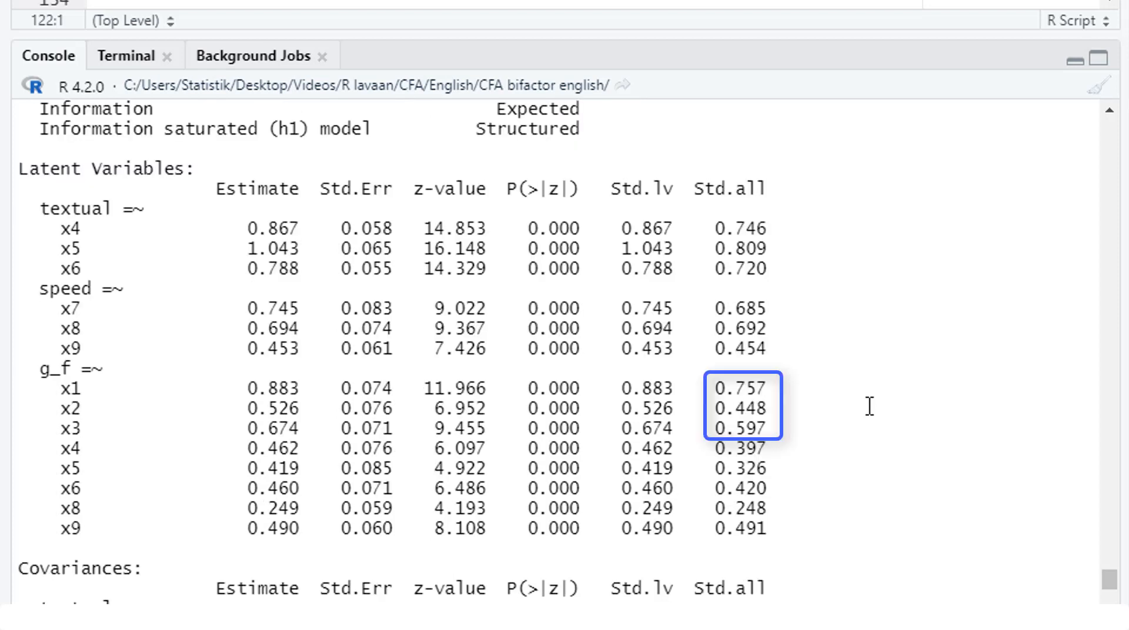